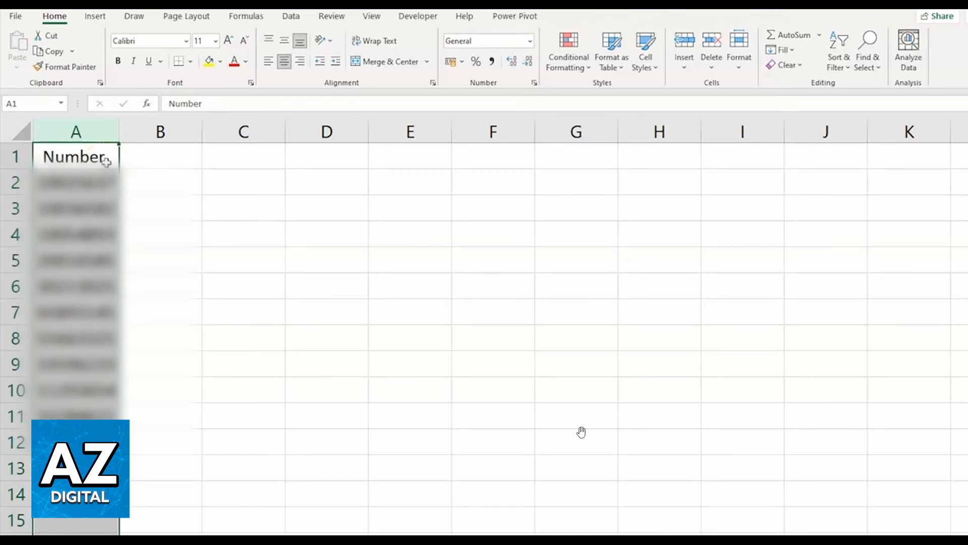
mouse_move(140, 143)
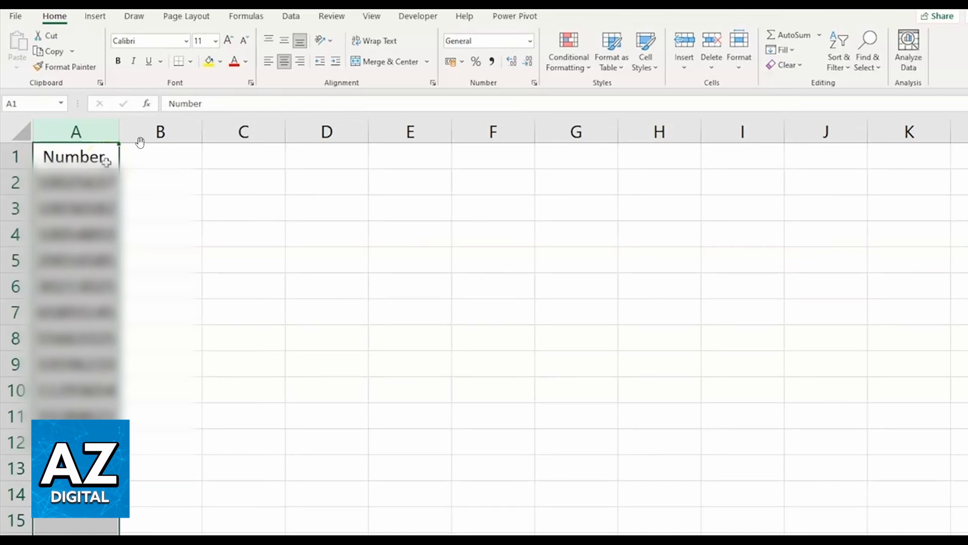
mouse_move(103, 141)
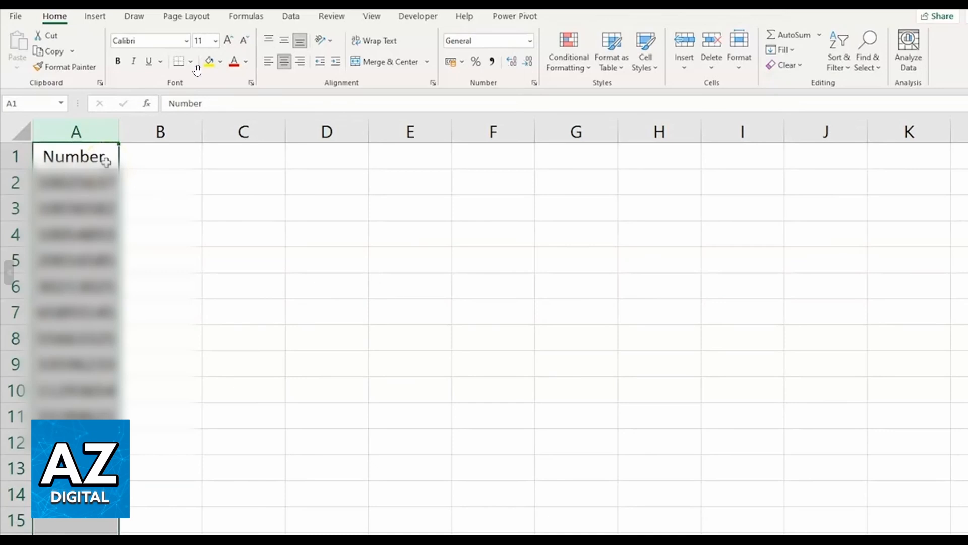
mouse_move(208, 203)
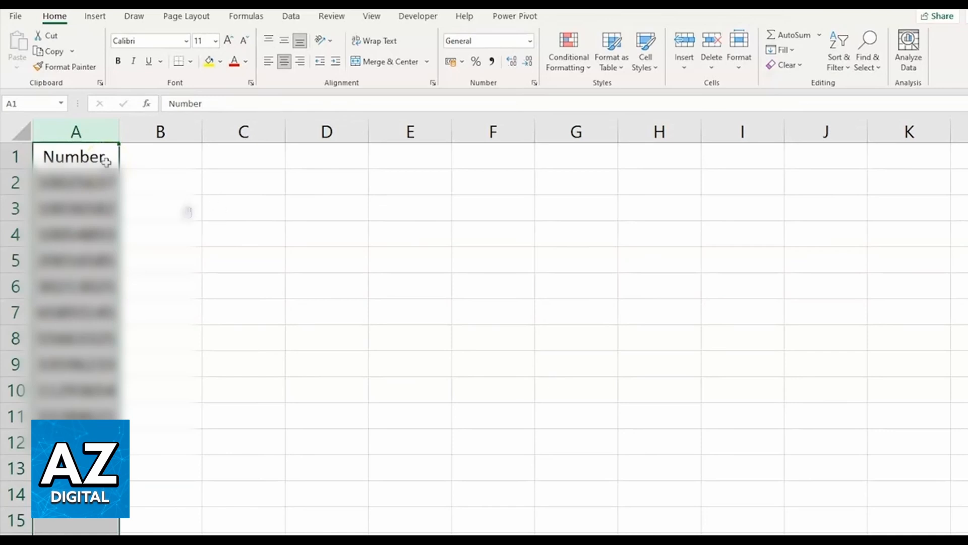
mouse_move(463, 72)
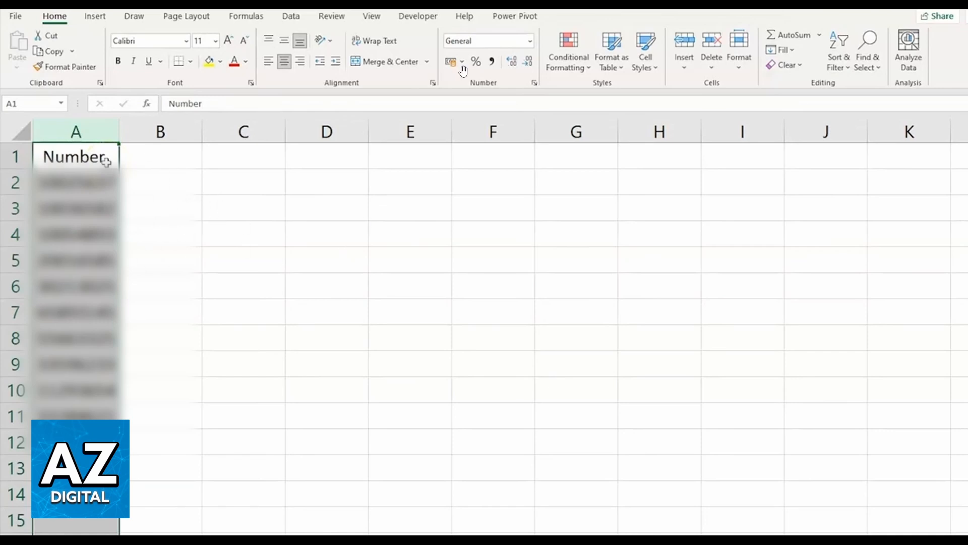
mouse_move(533, 58)
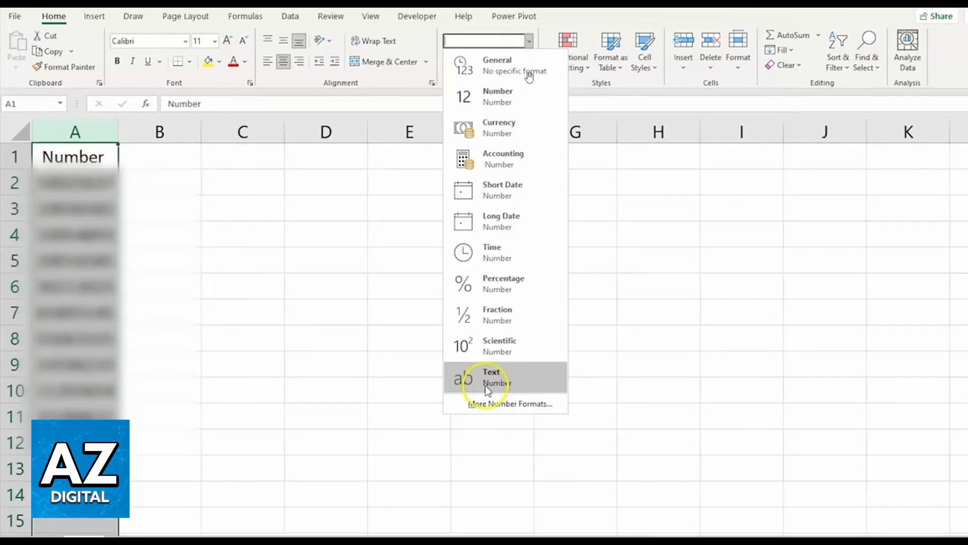
mouse_move(470, 196)
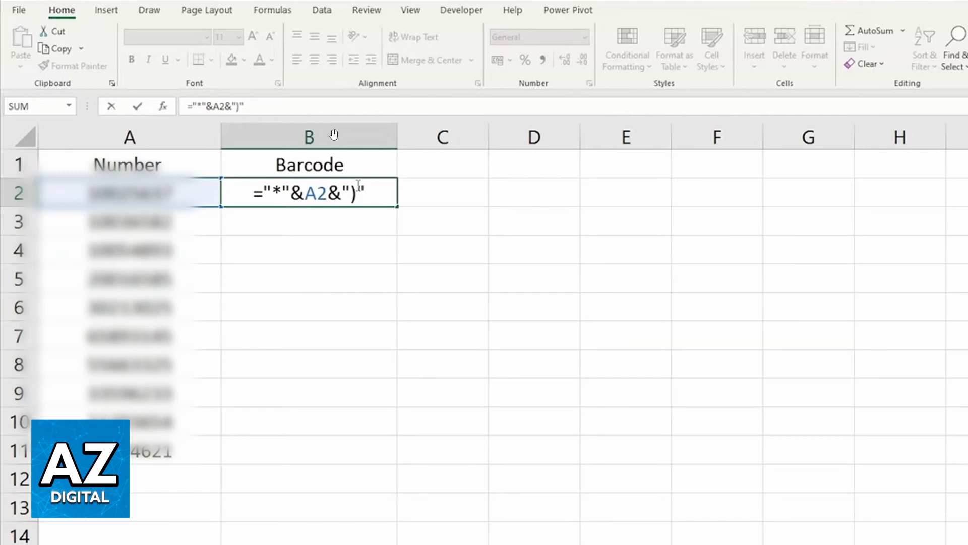
mouse_move(335, 146)
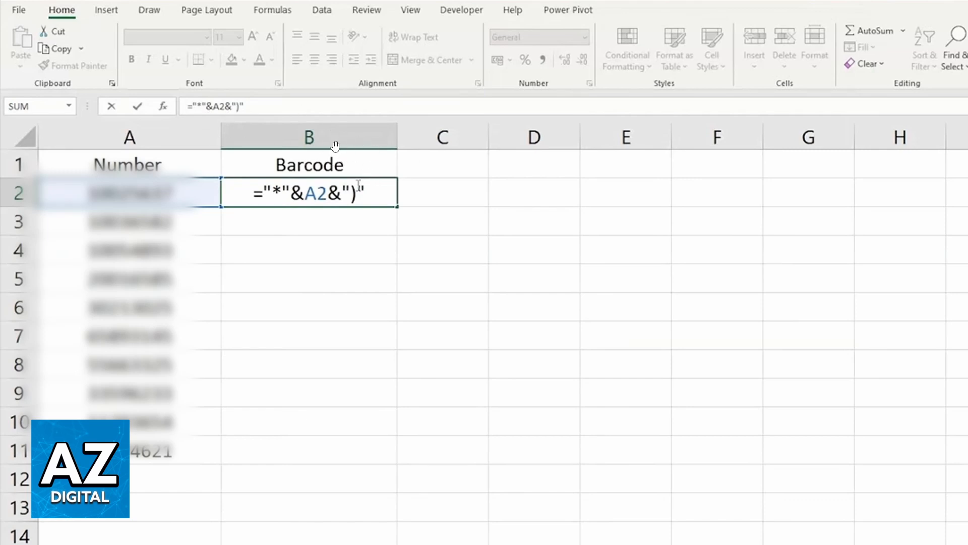
mouse_move(327, 173)
text(()
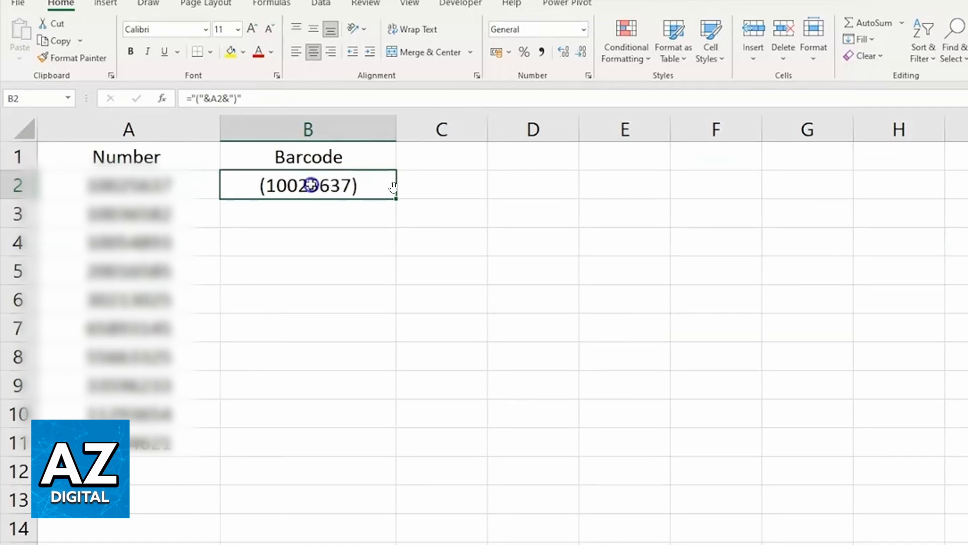
mouse_move(321, 299)
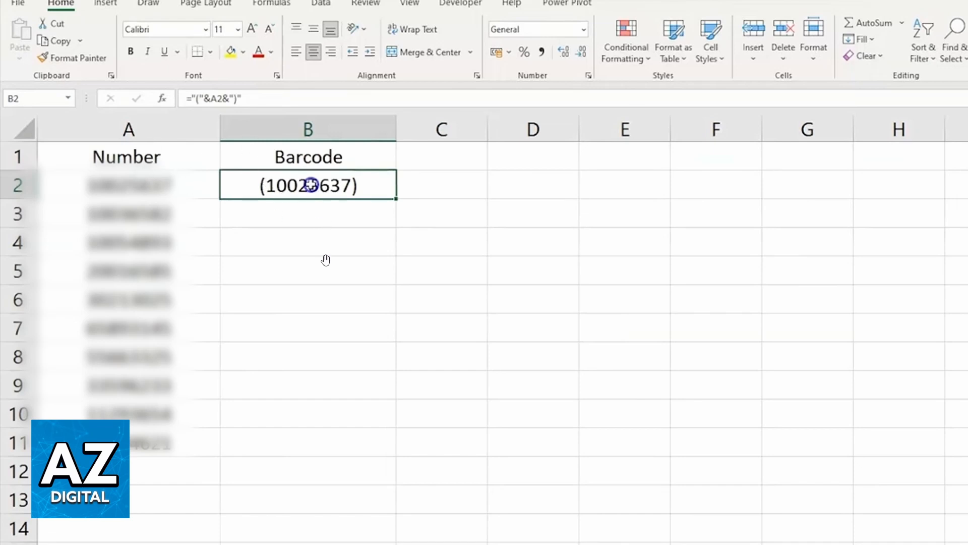
mouse_move(335, 258)
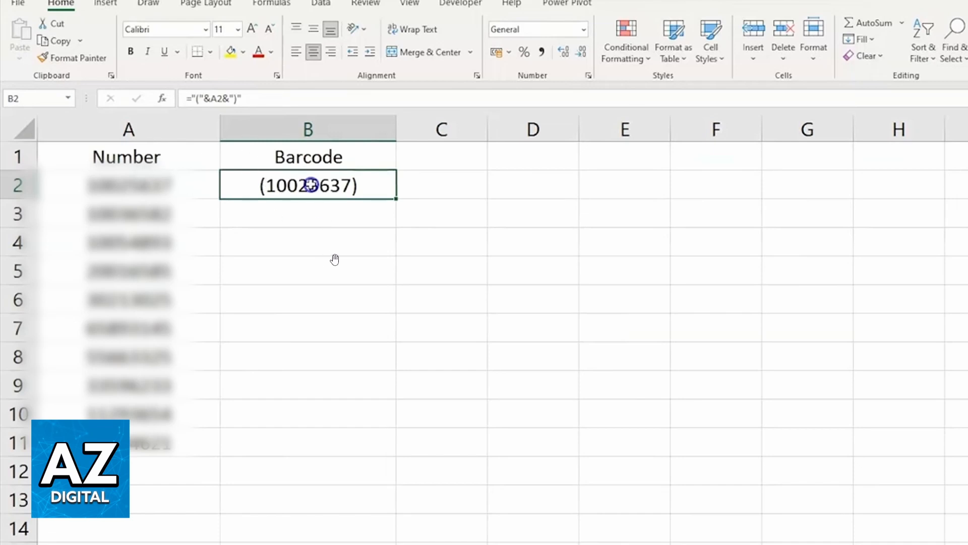
mouse_move(349, 214)
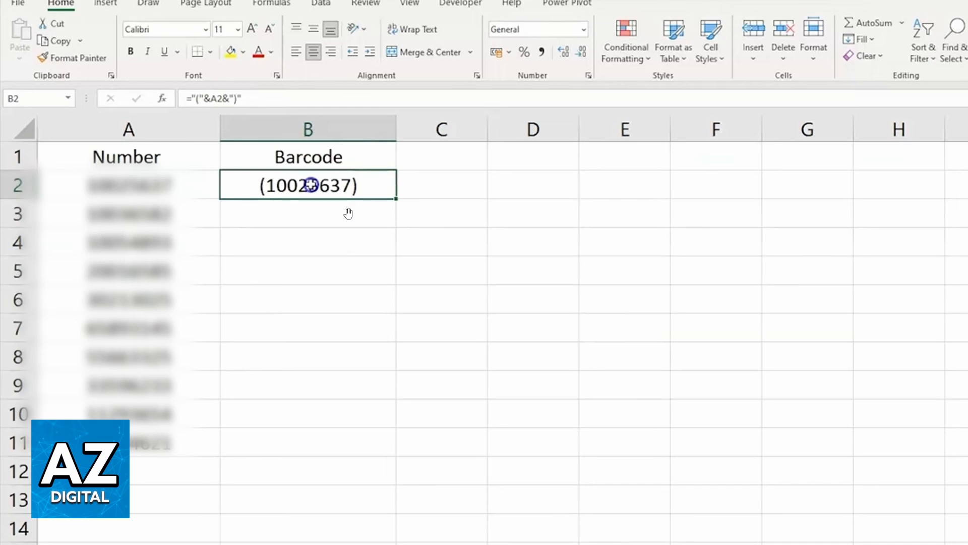
mouse_move(421, 149)
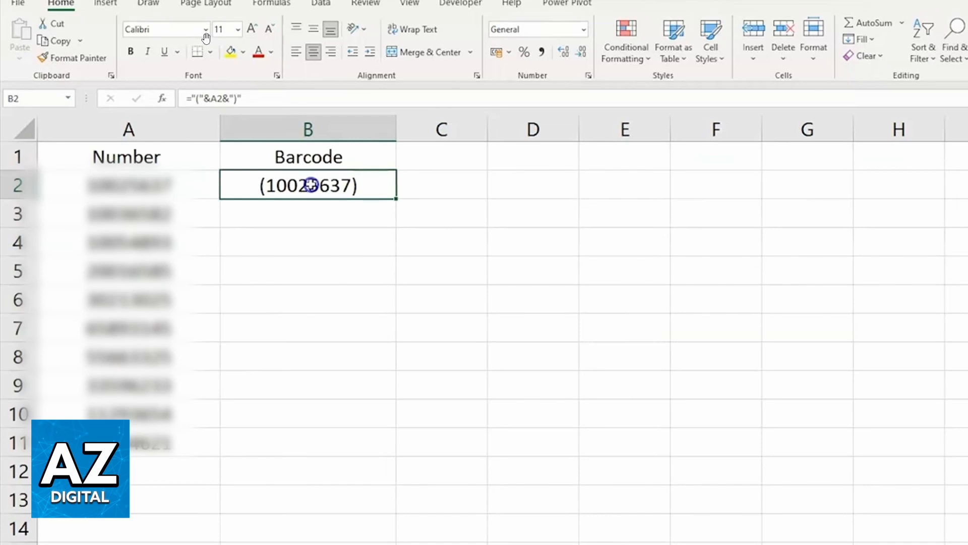
- Apply the barcode font to the Barcode entries in B2:B11
click(206, 29)
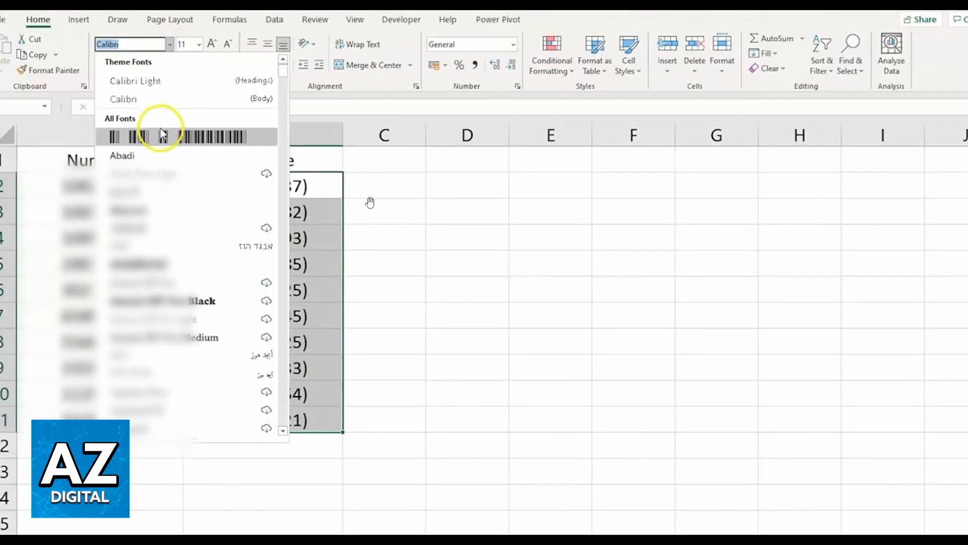
mouse_move(317, 177)
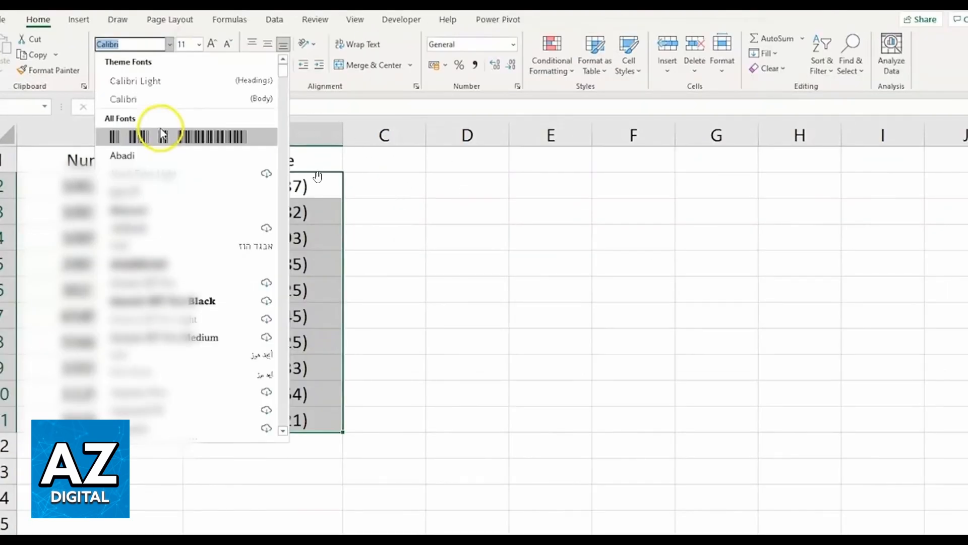
mouse_move(321, 189)
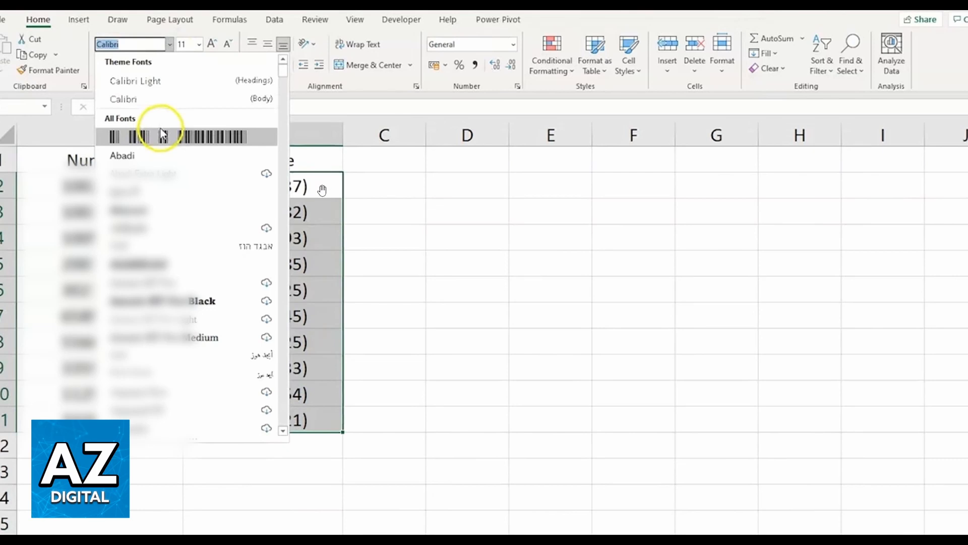
mouse_move(136, 142)
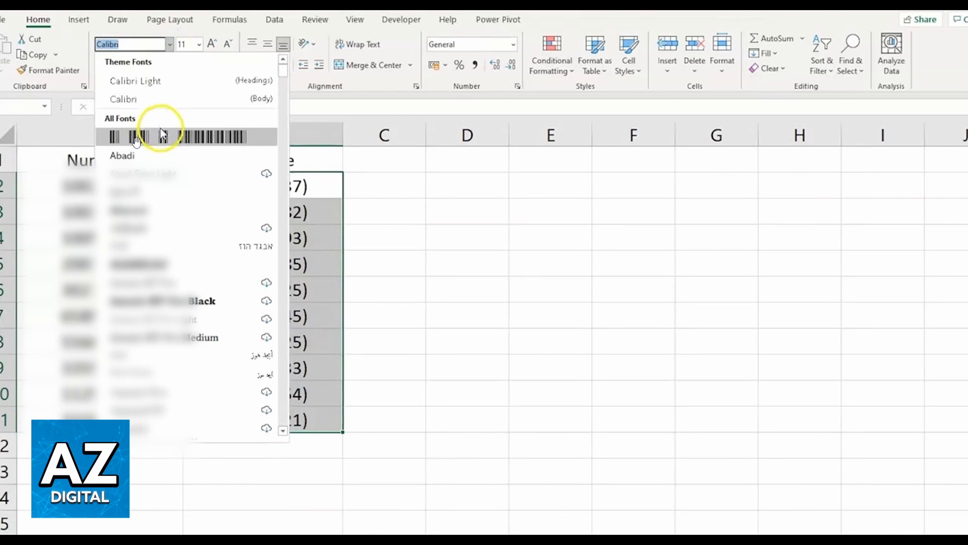
mouse_move(174, 146)
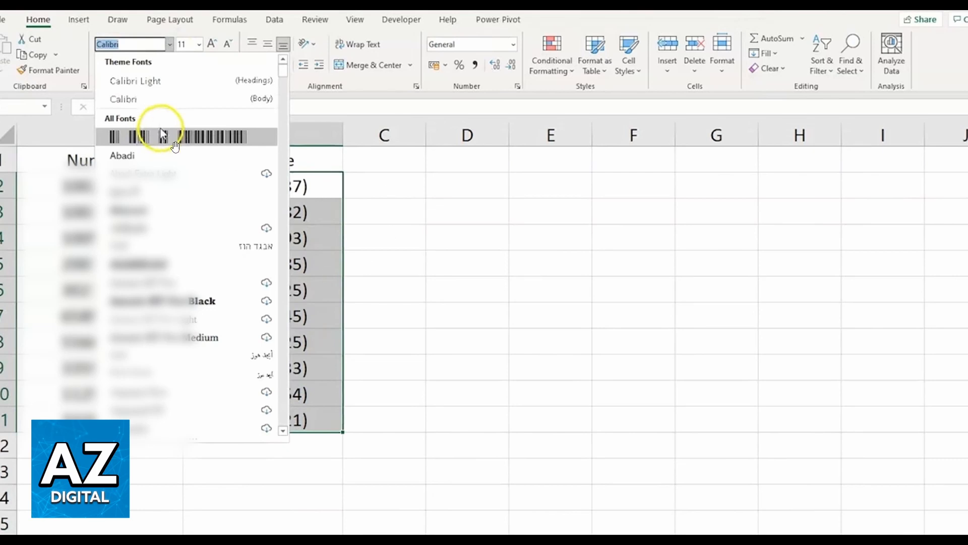
mouse_move(176, 143)
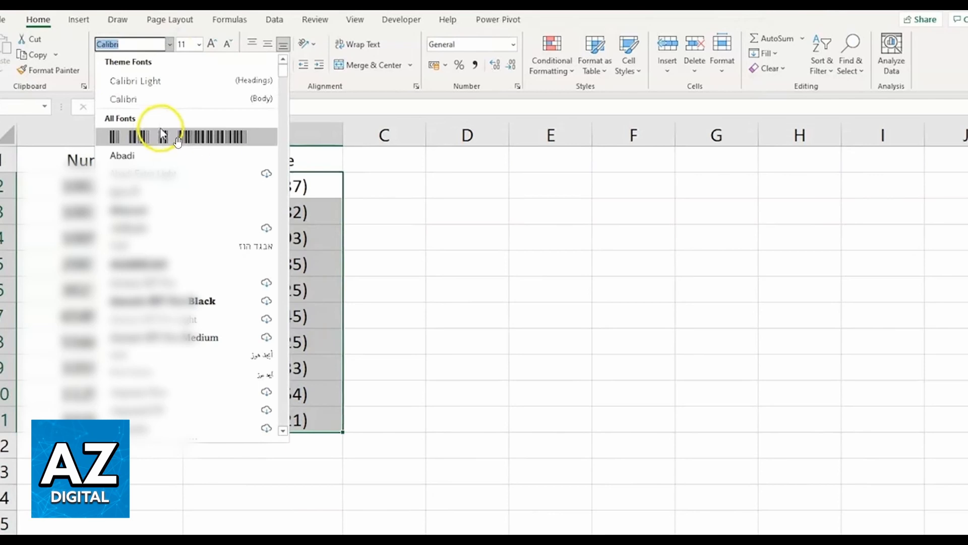
click(484, 271)
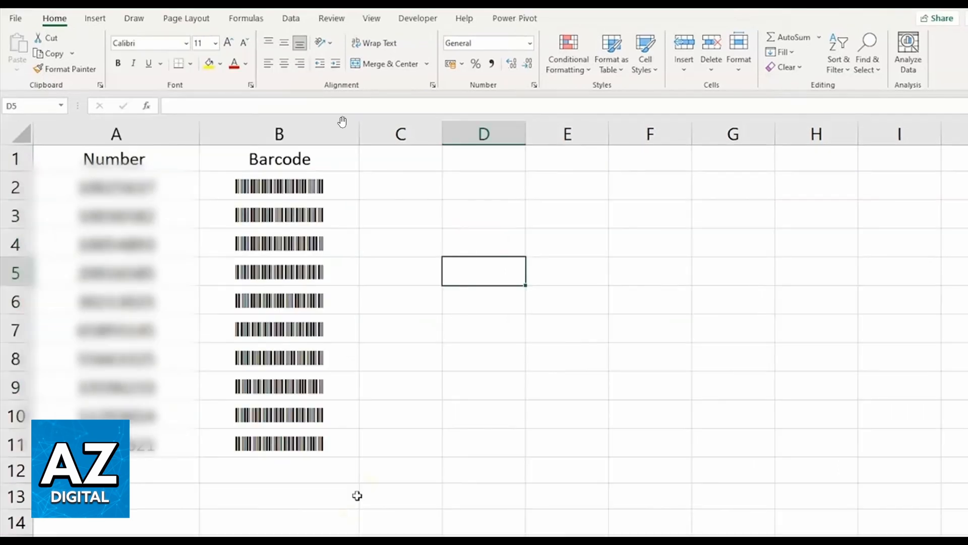
mouse_move(409, 232)
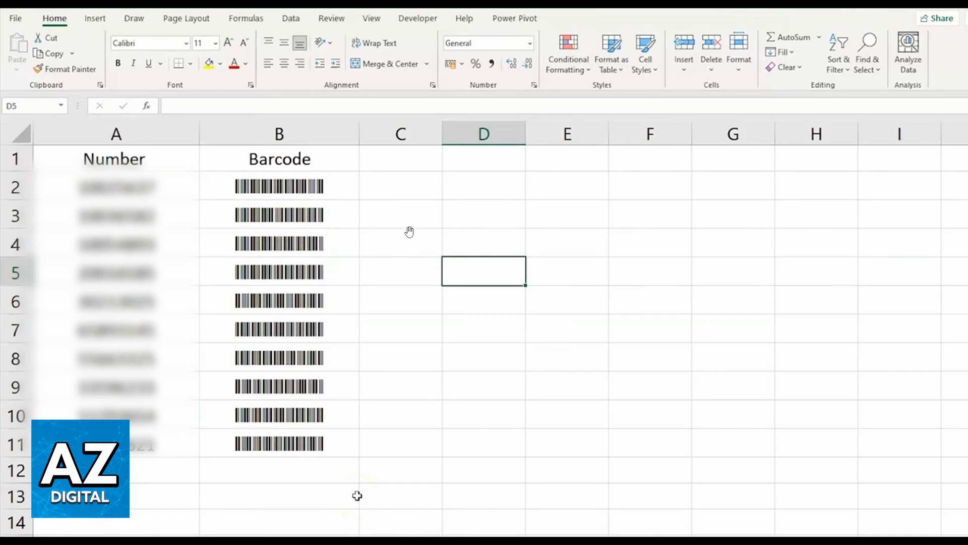
mouse_move(250, 210)
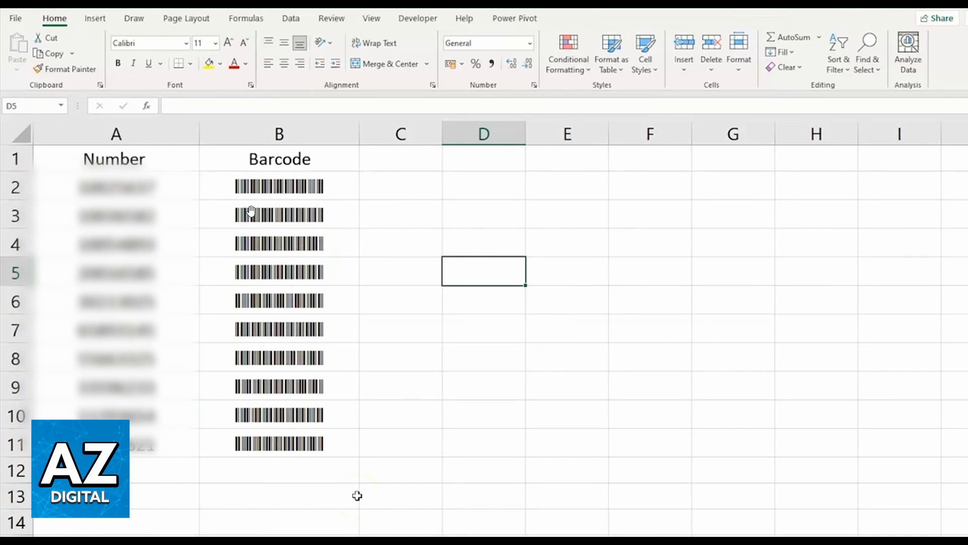
mouse_move(301, 222)
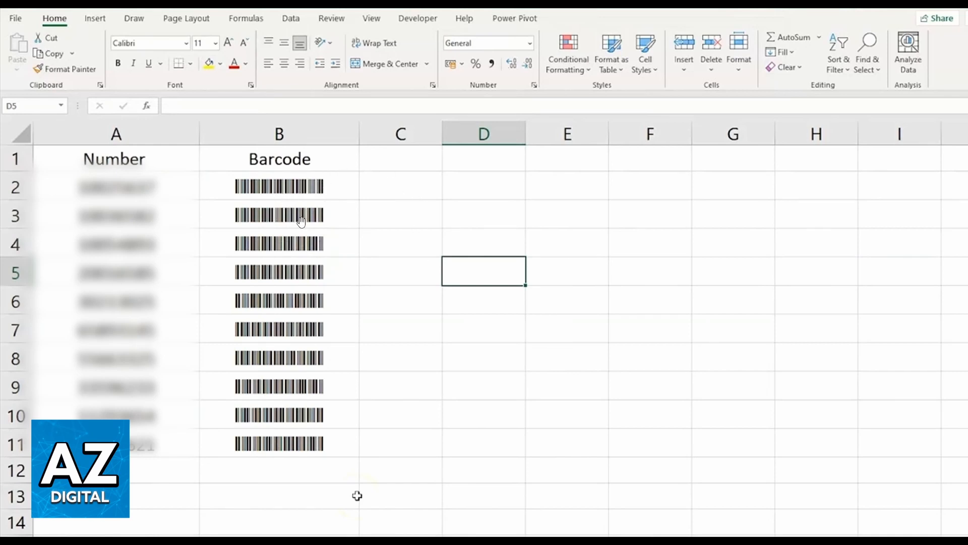